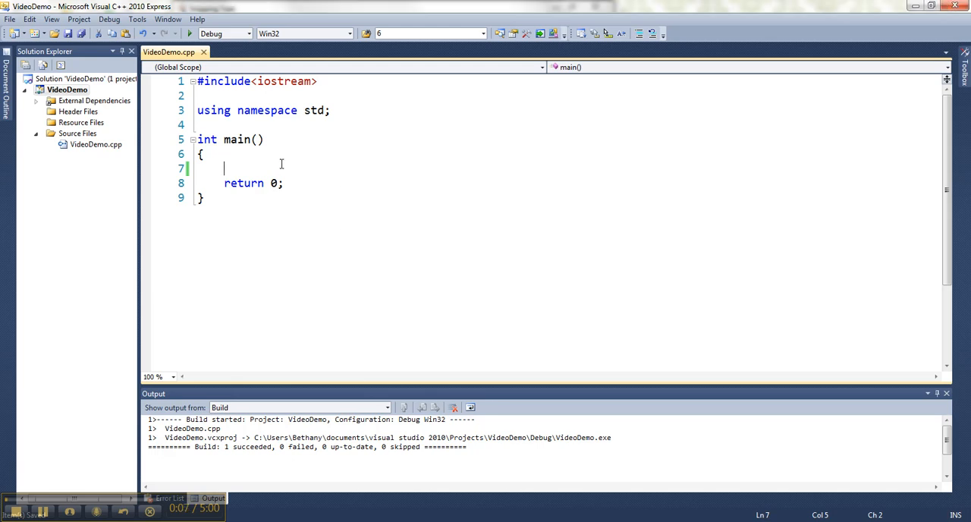
# Declare int age=0; at the top of main, with blank lines below it.
pyautogui.press('enter')
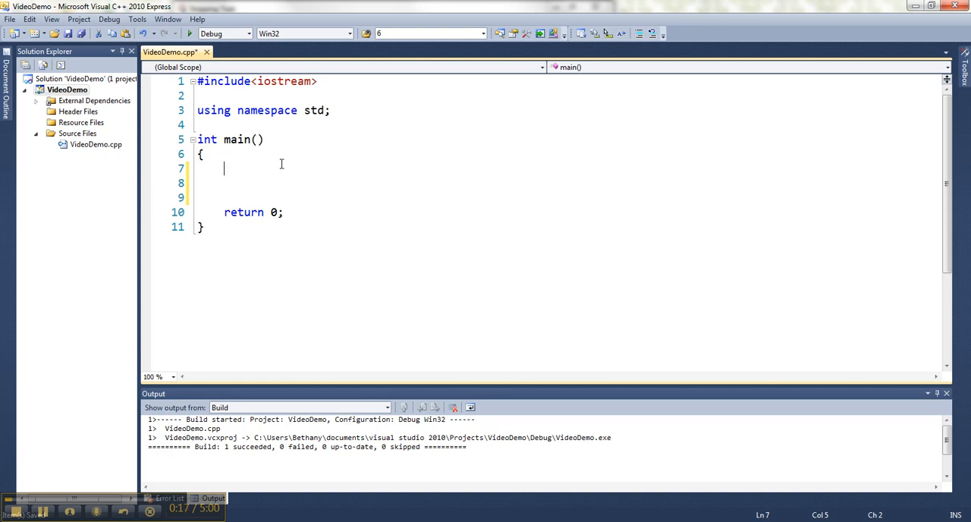
pyautogui.write('int age')
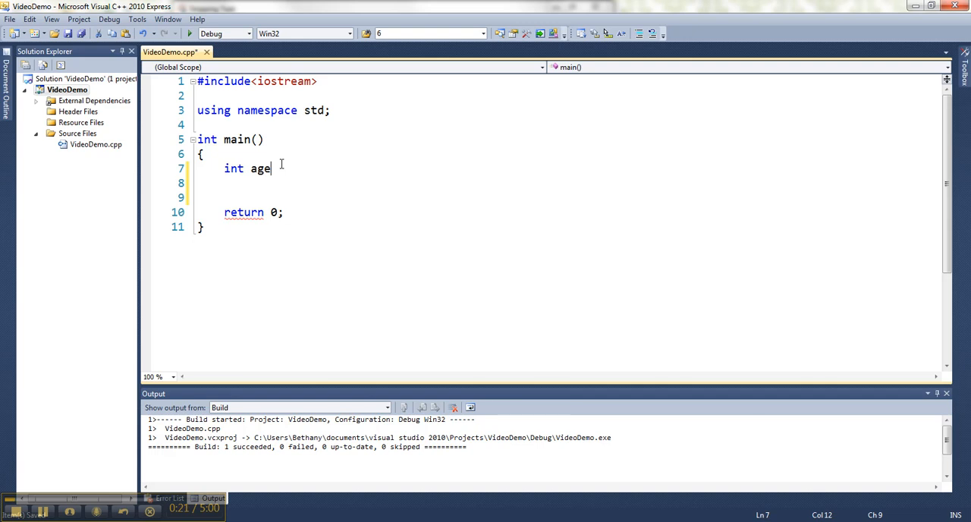
pyautogui.write('=0;')
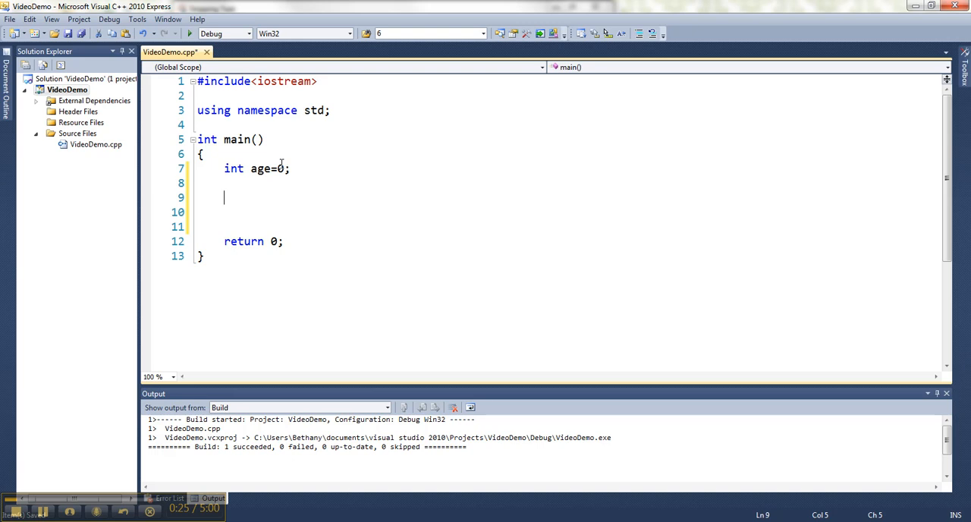
pyautogui.press('Down')
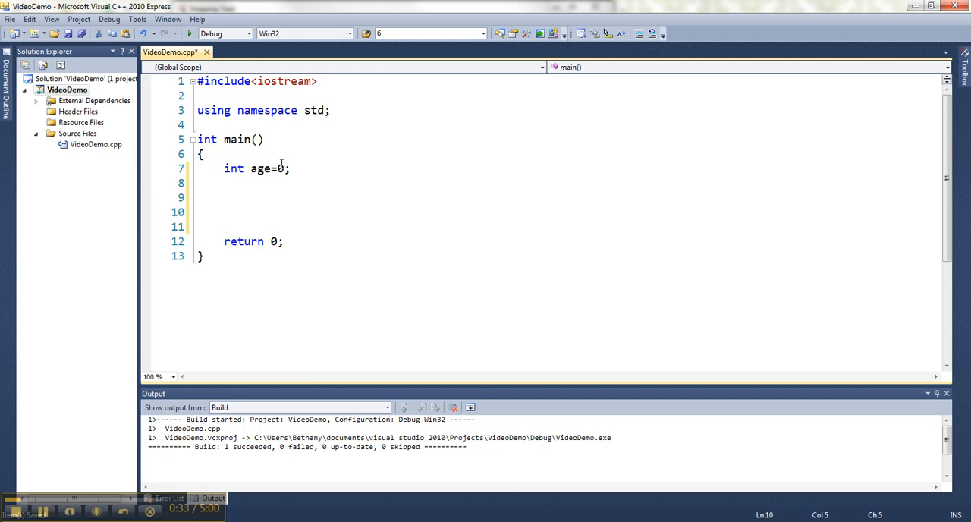
# Add cin>>age; after the declaration and open a new line below.
pyautogui.write('cin')
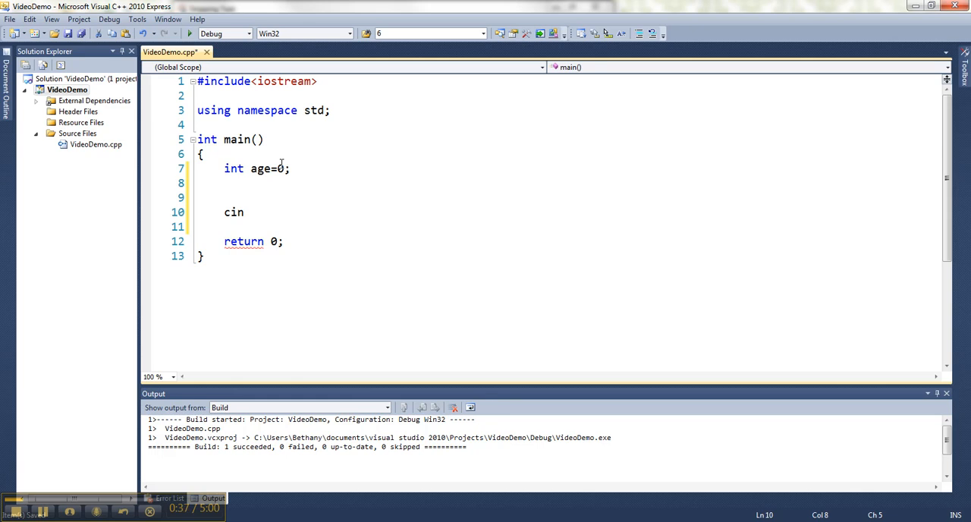
pyautogui.write('>>')
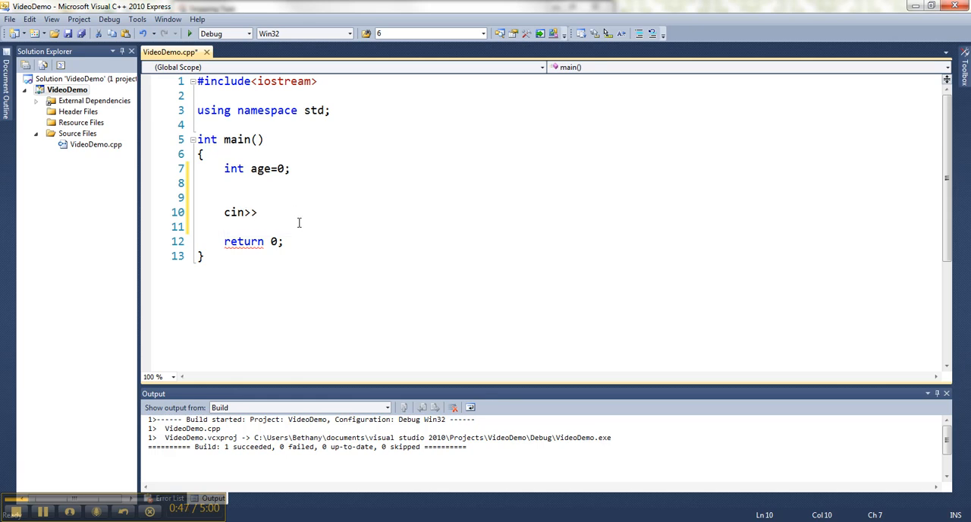
pyautogui.write('age;')
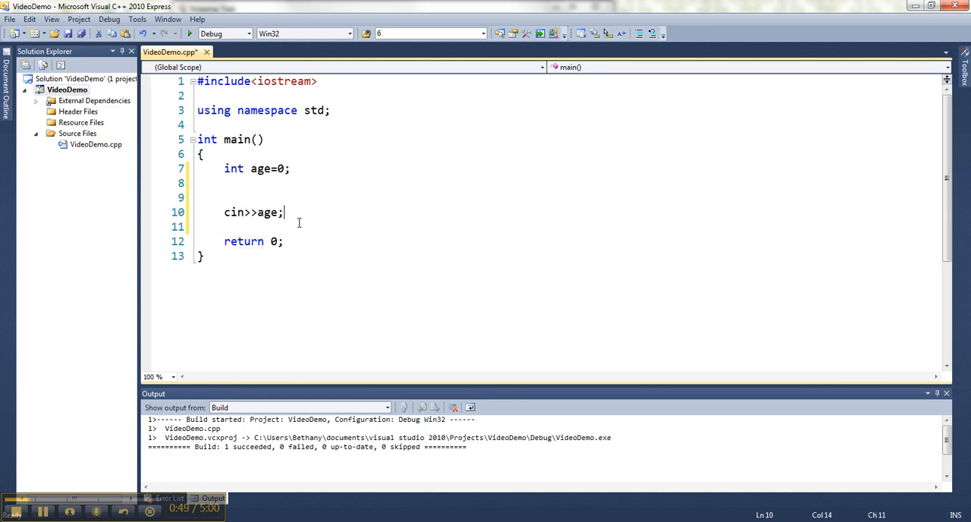
pyautogui.press('enter')
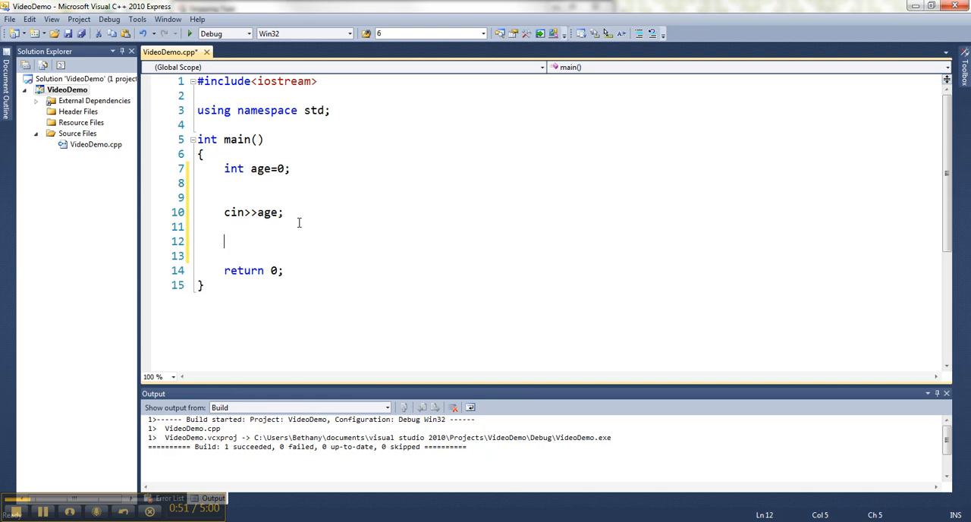
# Add cout<<"You are "<<age<<" years old."; after the input line.
pyautogui.write('cout<<"Yo')
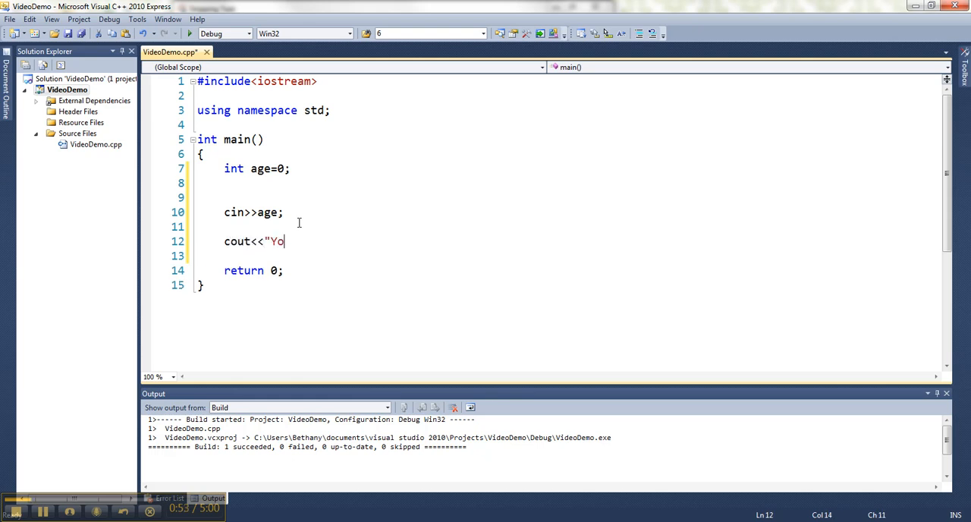
pyautogui.write('u are "')
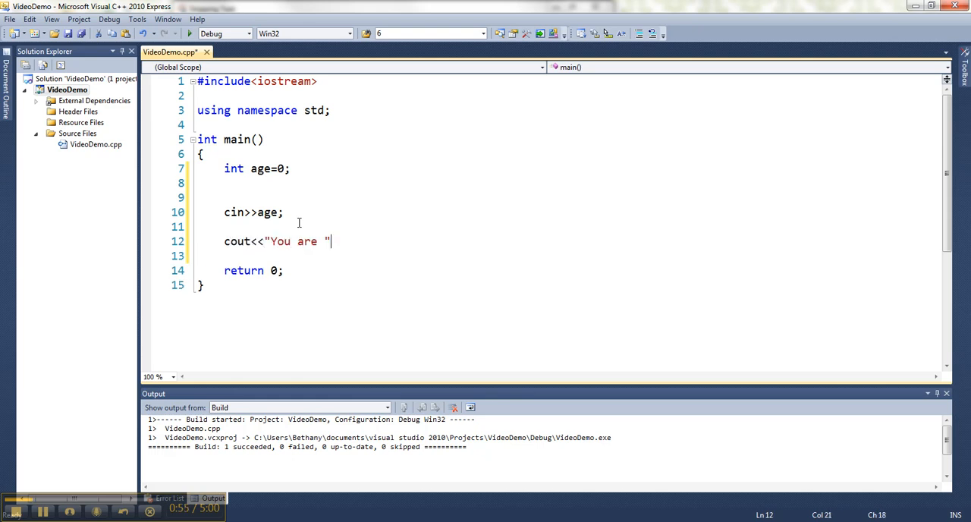
pyautogui.write('<<age<<"')
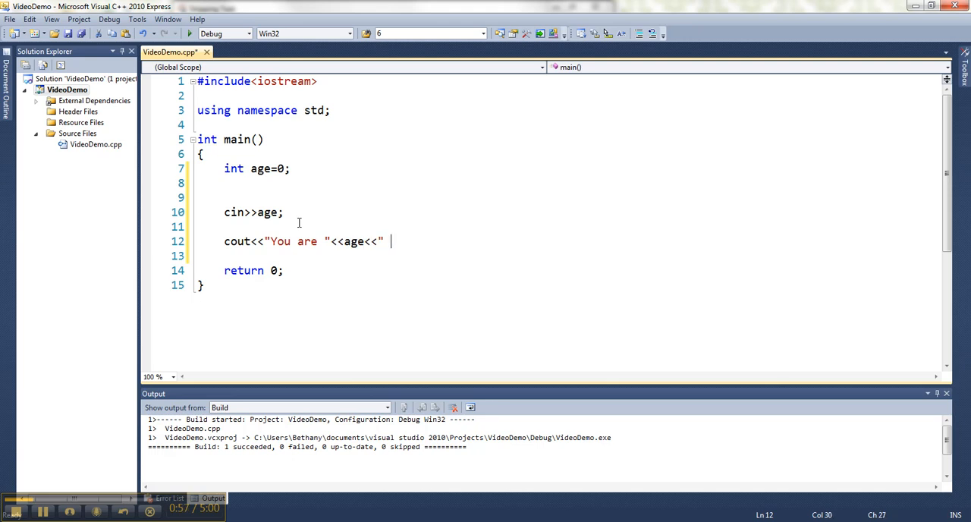
pyautogui.write('years old."')
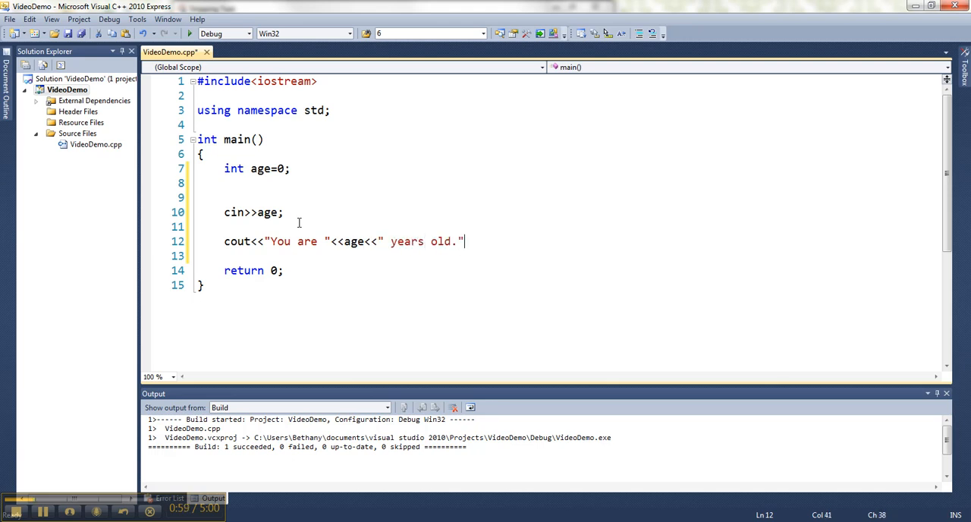
pyautogui.write(';')
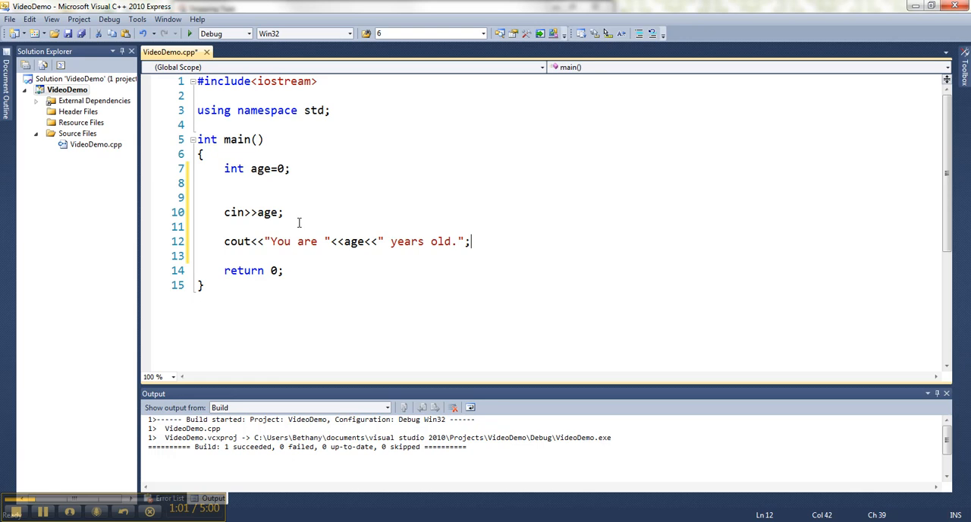
pyautogui.moveTo(311, 157)
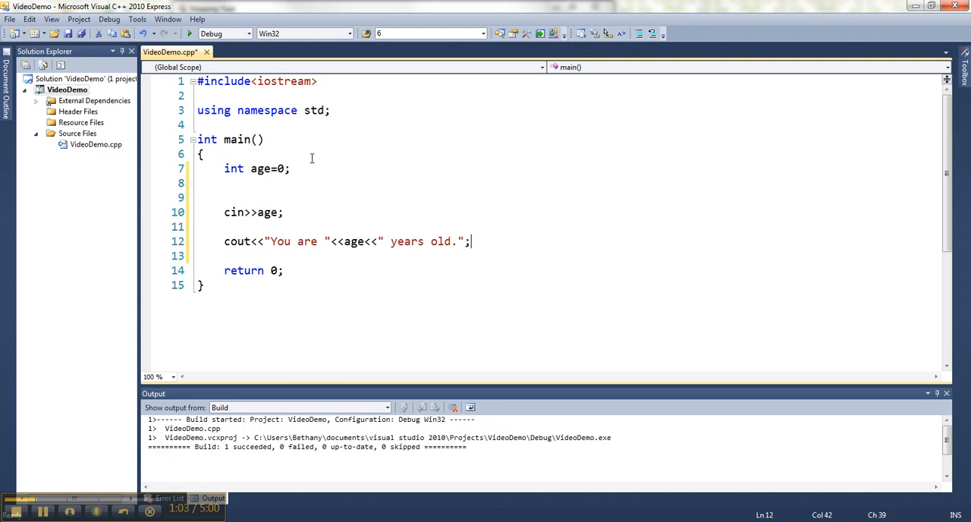
pyautogui.moveTo(581, 286)
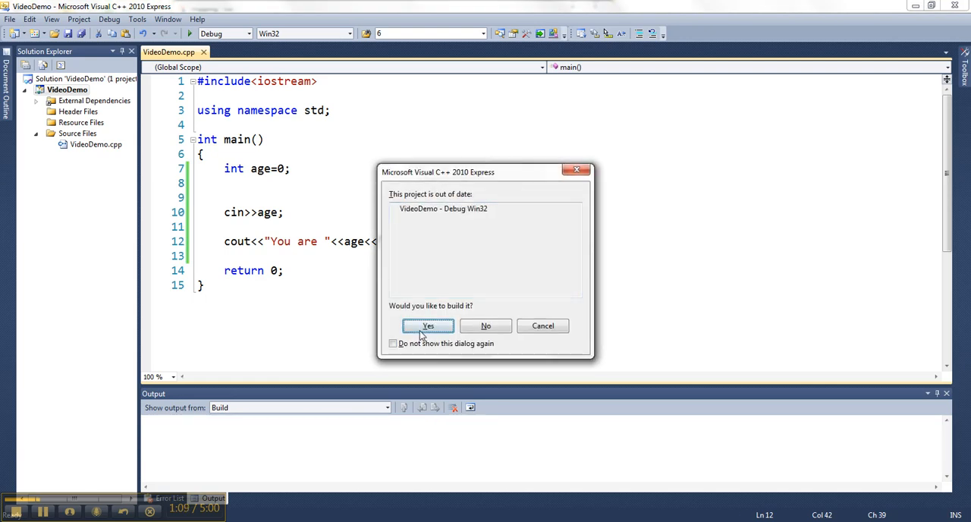
# Build and run the program, entering 34 as the age.
pyautogui.click(427, 325)
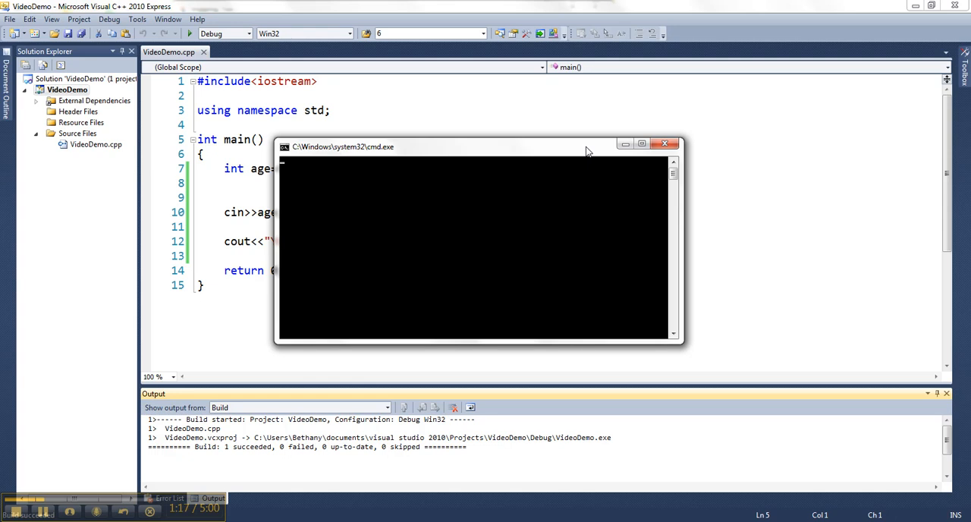
pyautogui.moveTo(345, 191)
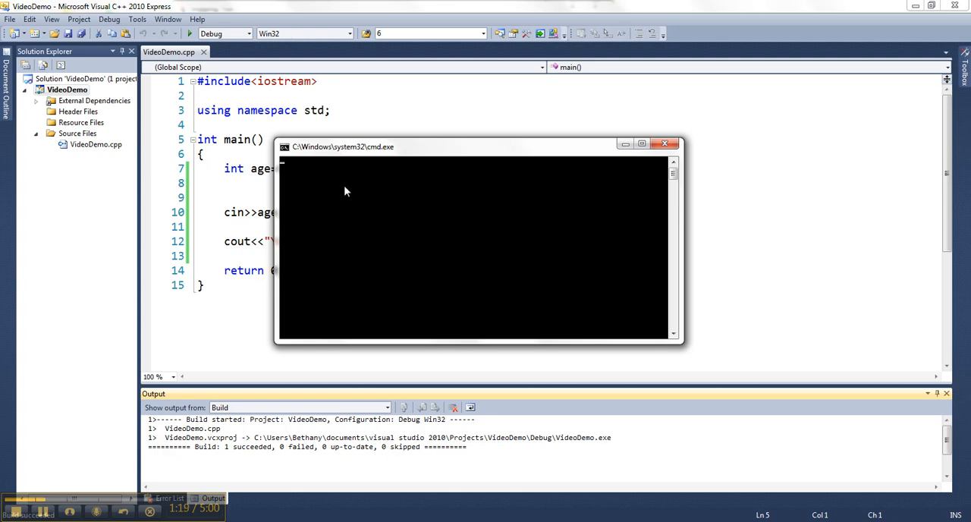
pyautogui.moveTo(296, 181)
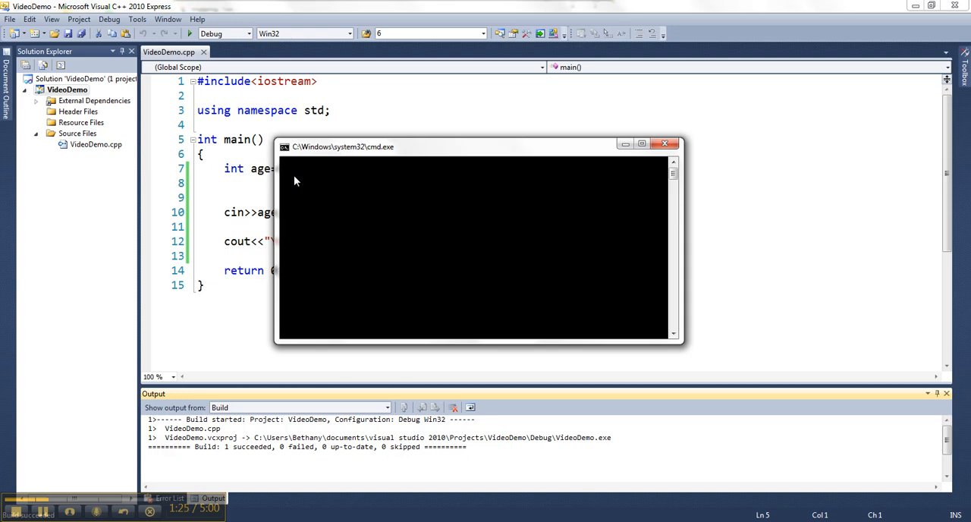
pyautogui.write('34')
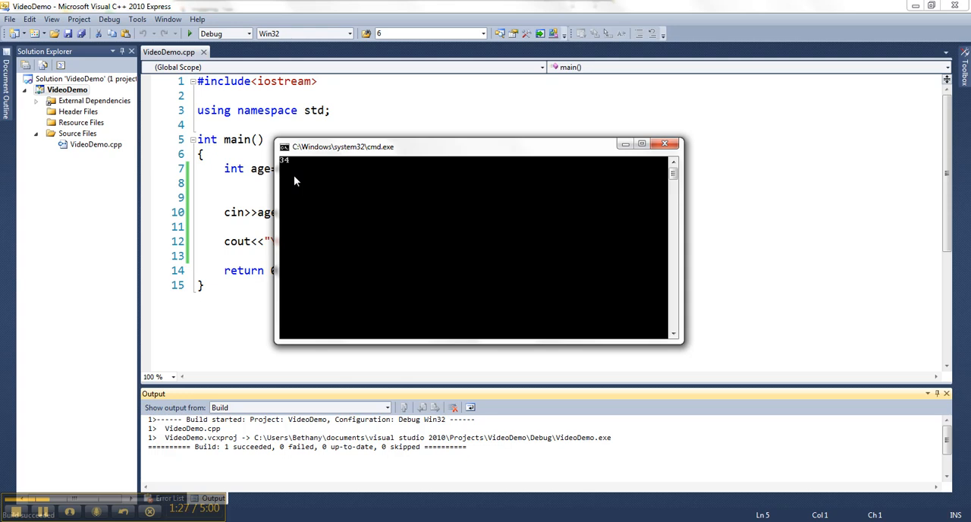
pyautogui.press('enter')
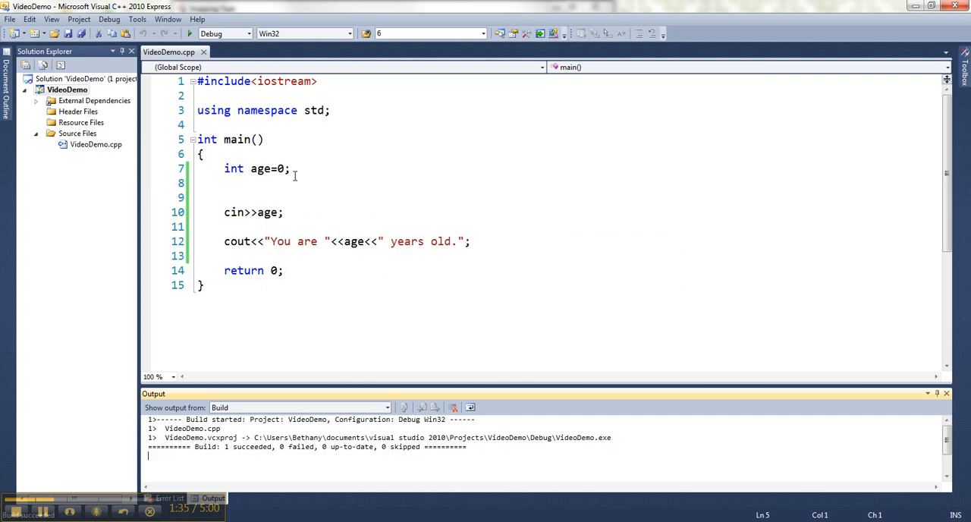
pyautogui.moveTo(261, 209)
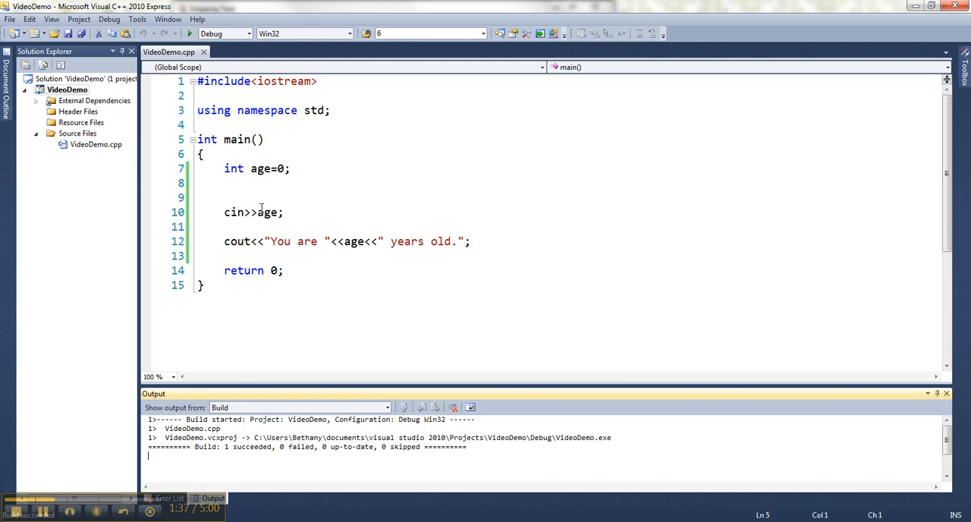
# Insert cout<<"How old are you? "; on the line above cin>>age;.
pyautogui.click(225, 197)
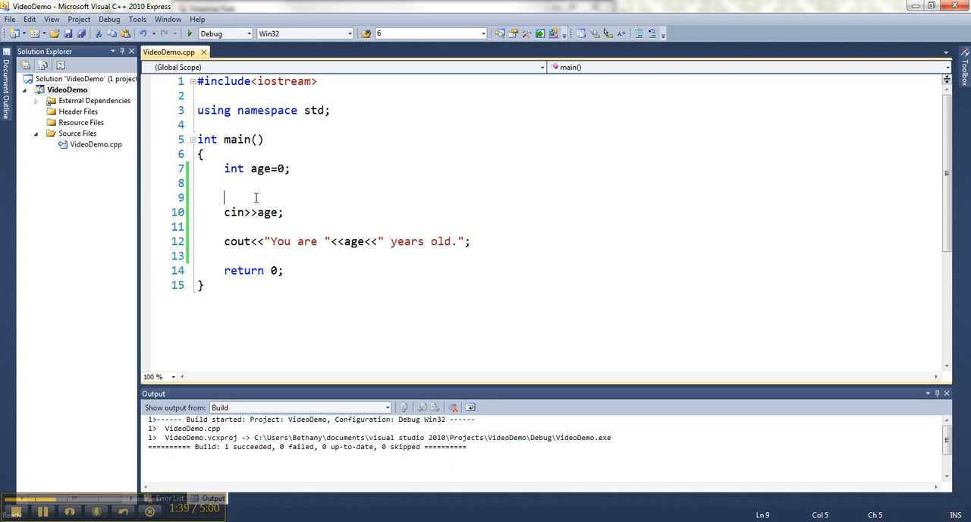
pyautogui.write('cout<<"How old are')
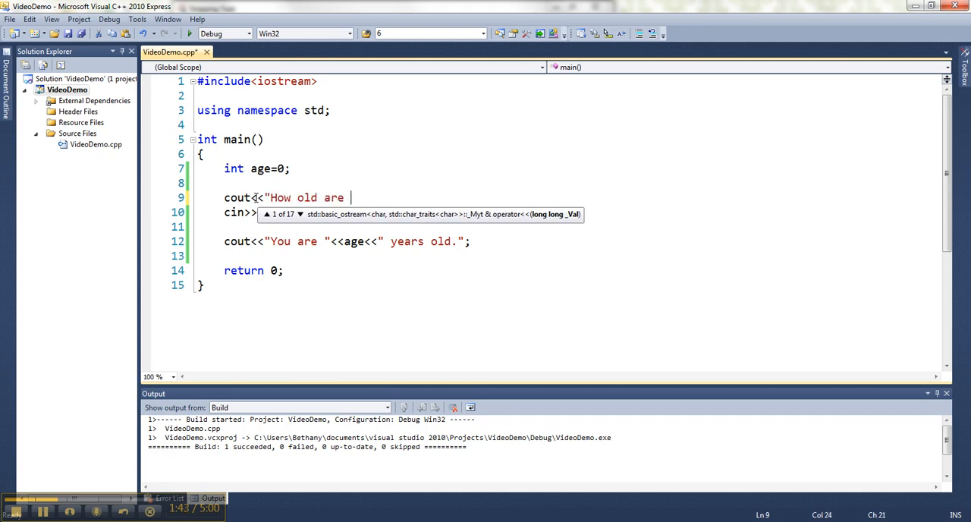
pyautogui.write('you?";')
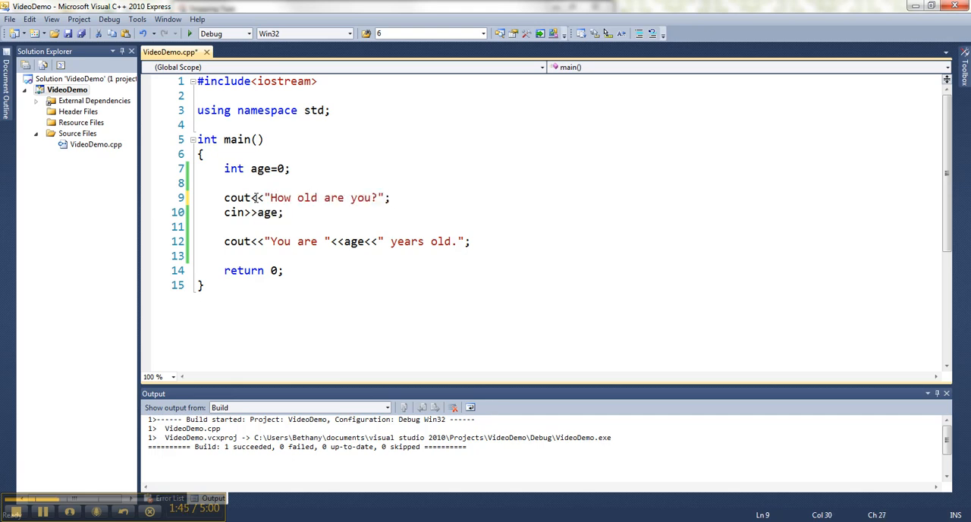
pyautogui.write('" "')
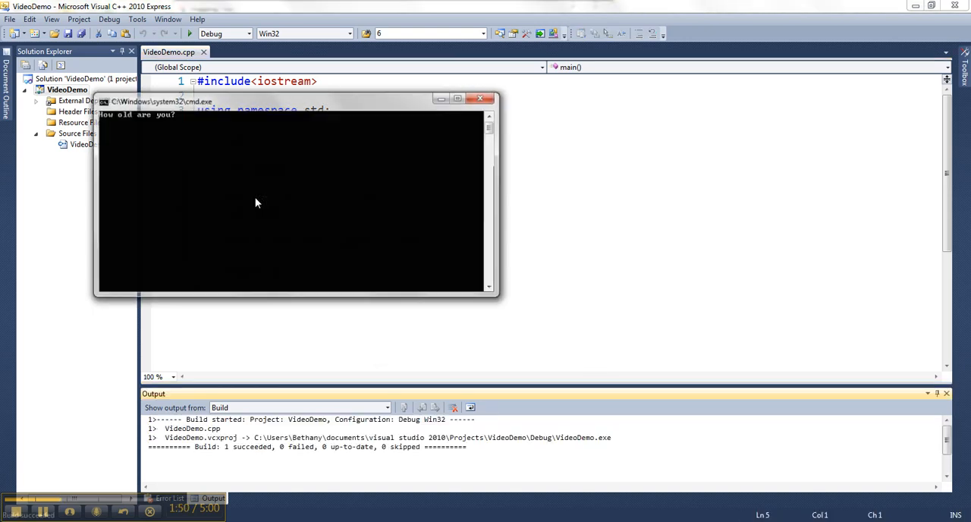
# Answer the How old are you? prompt with 34 in the console.
pyautogui.write('34')
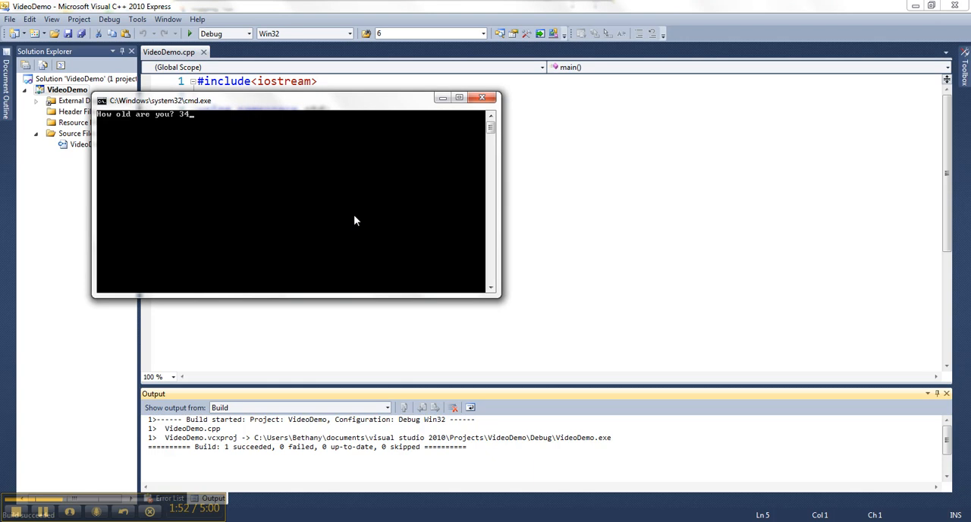
pyautogui.press('enter')
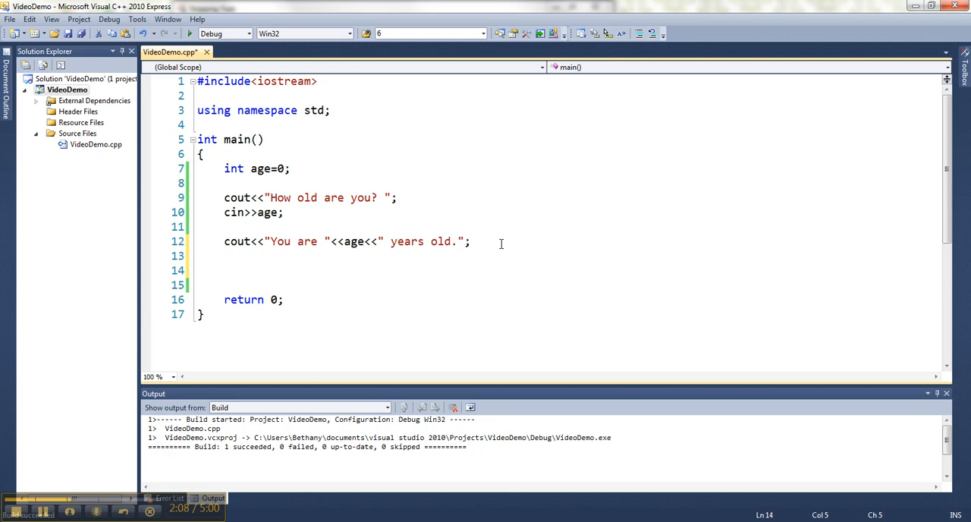
# Add the 'How about the next person in line?' prompt and second cin>>age;, then enter 20.
pyautogui.write('cout<<"How a')
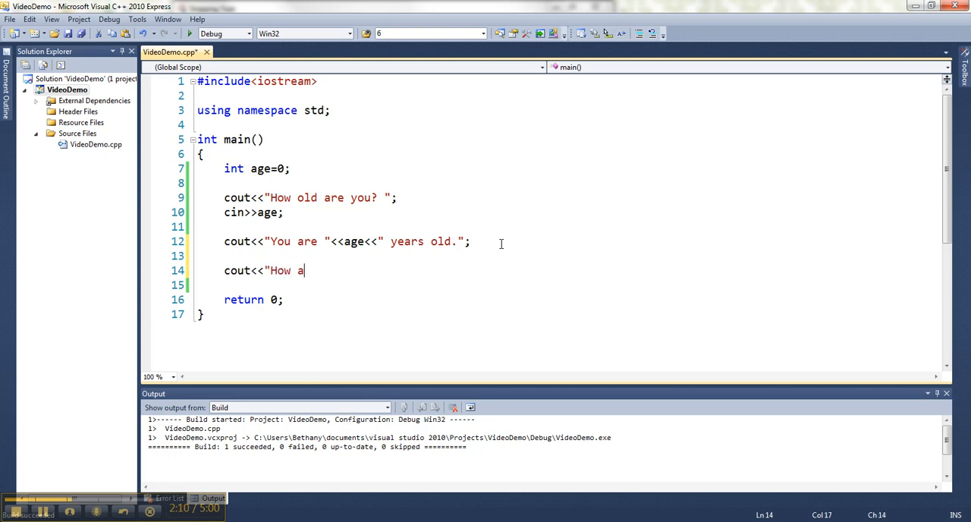
pyautogui.write('bout the next person in')
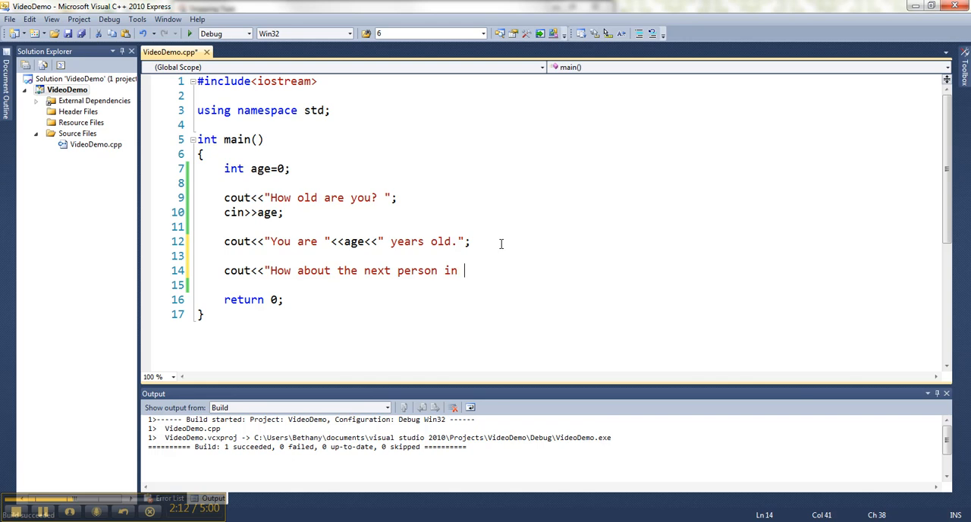
pyautogui.write('line?";')
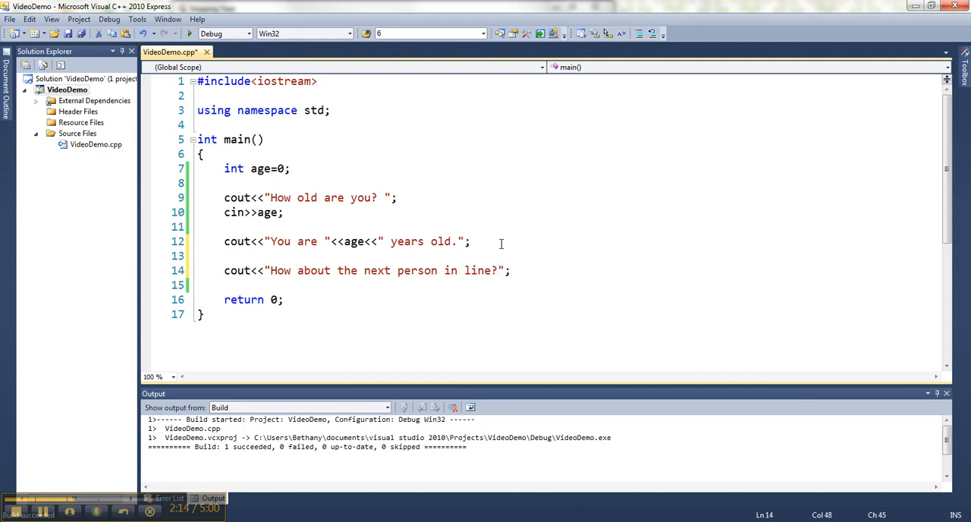
pyautogui.write('cin>>age;')
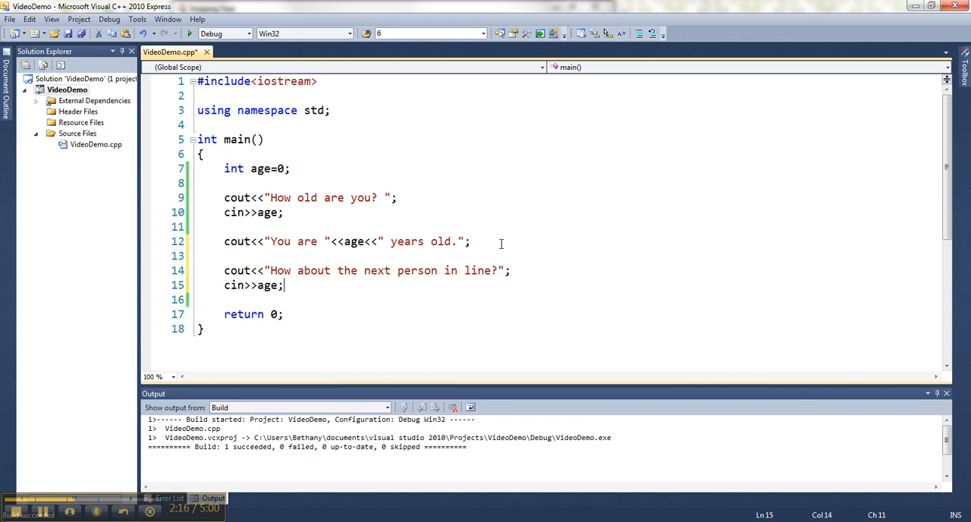
pyautogui.click(224, 241)
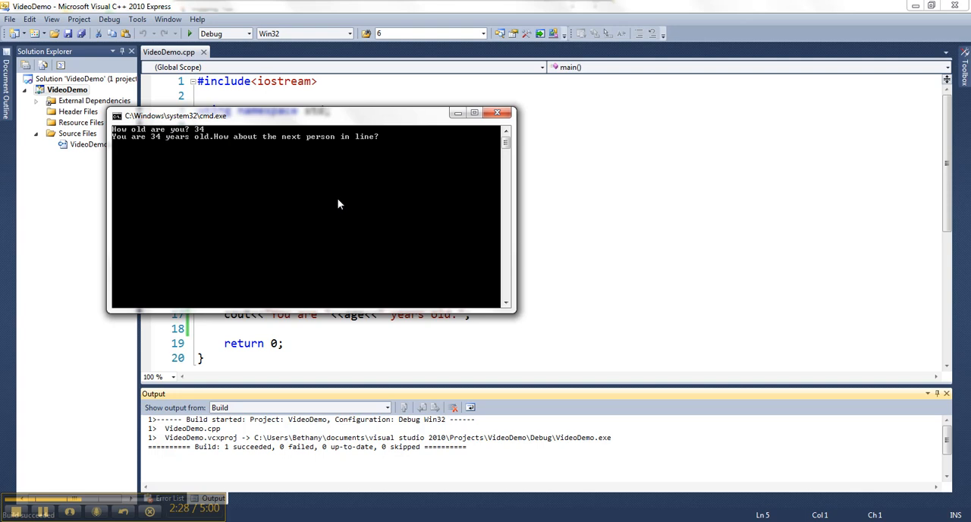
pyautogui.write('20')
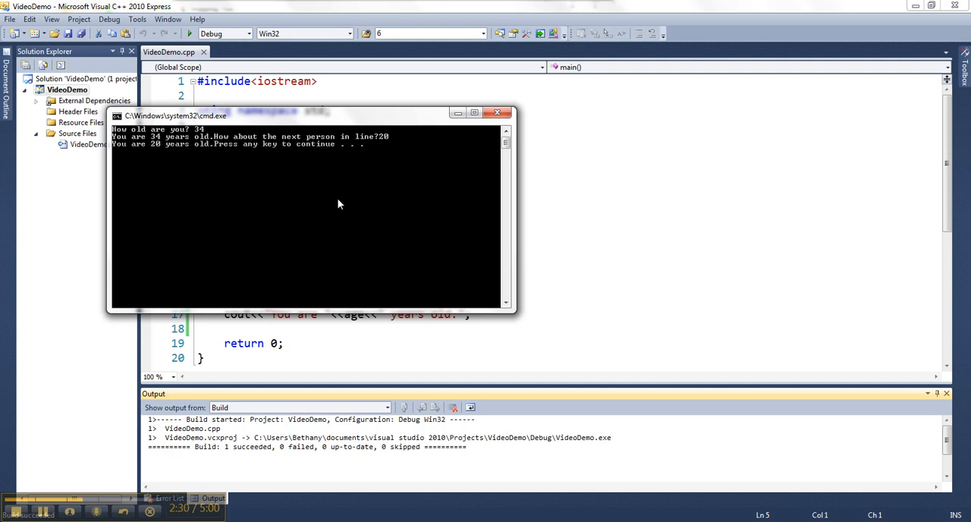